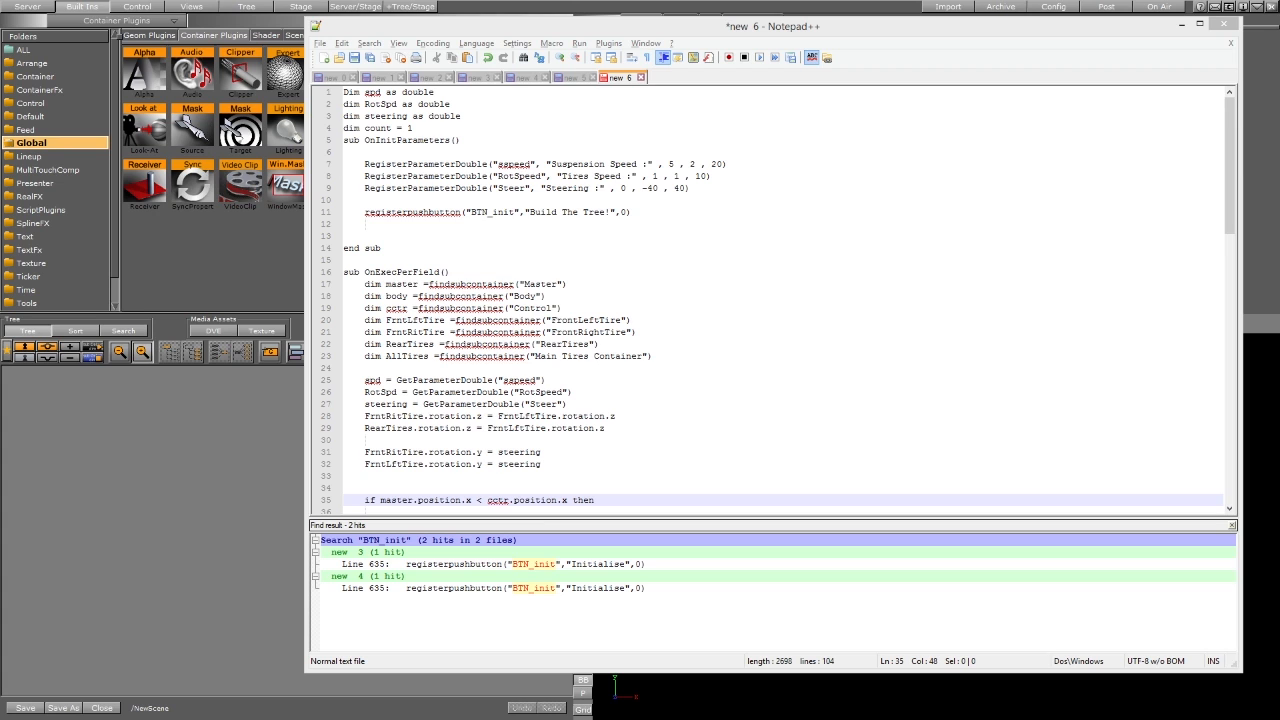
mouse_move(209, 378)
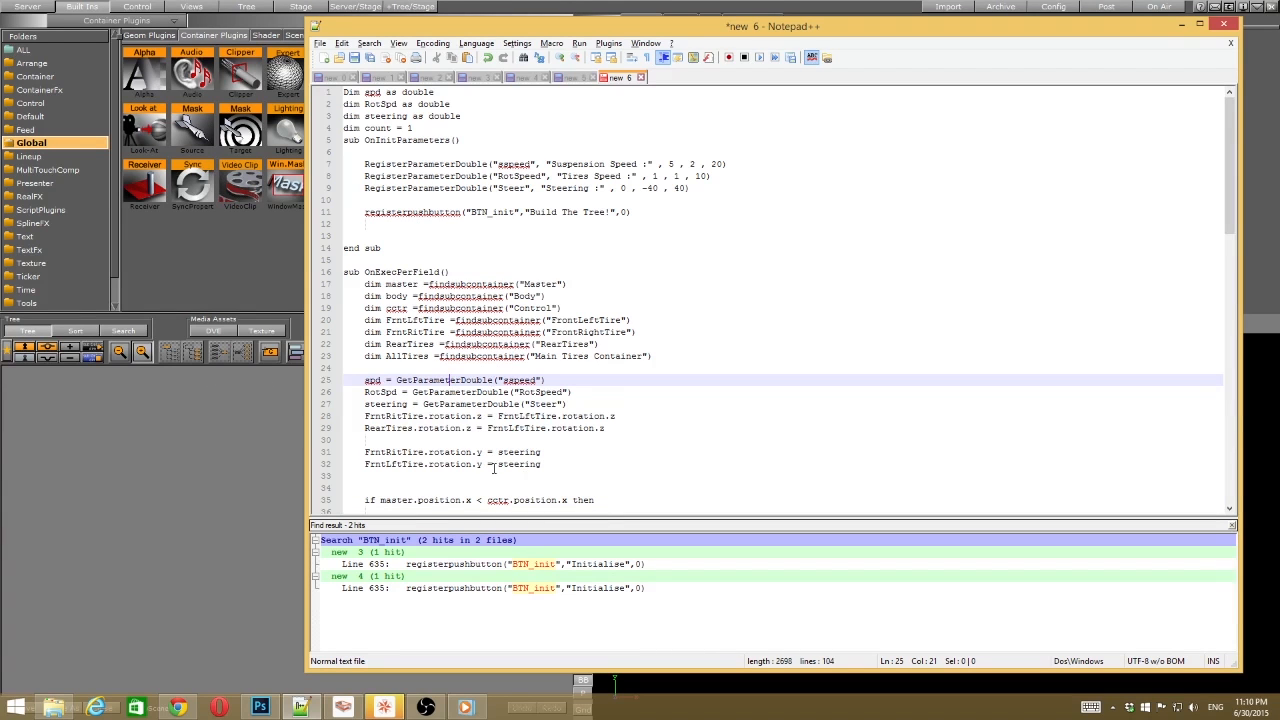
Review the suspension, tire-speed and steering parameter lines in the Notepad++ car rig script.
click(470, 391)
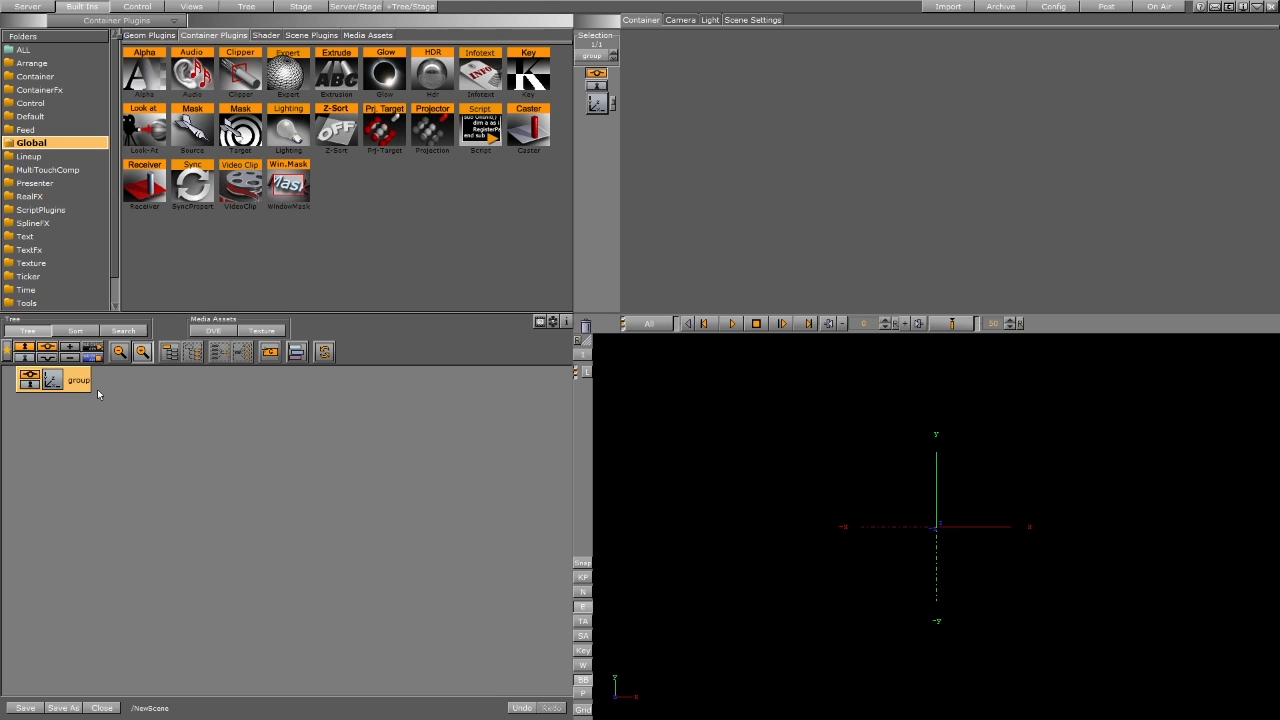
Add the Script plugin to the group and build the Control, Master, Body and Tires tree.
drag(480, 130, 125, 381)
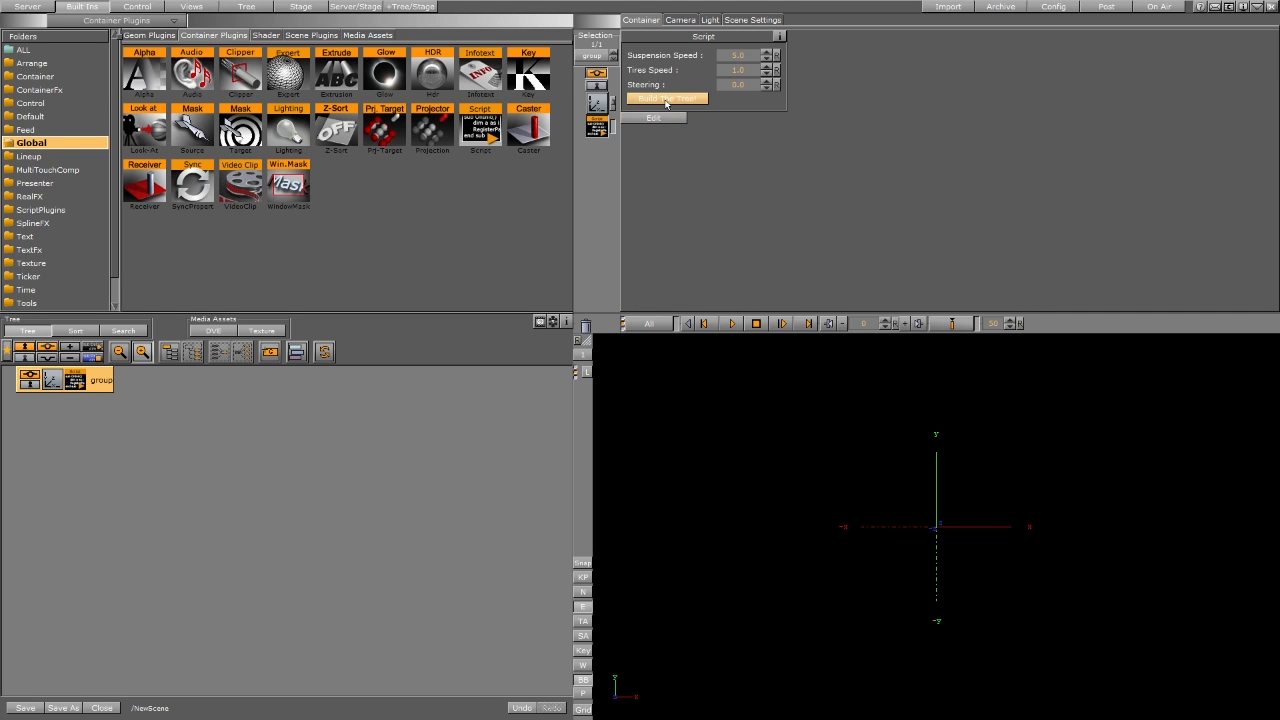
click(666, 98)
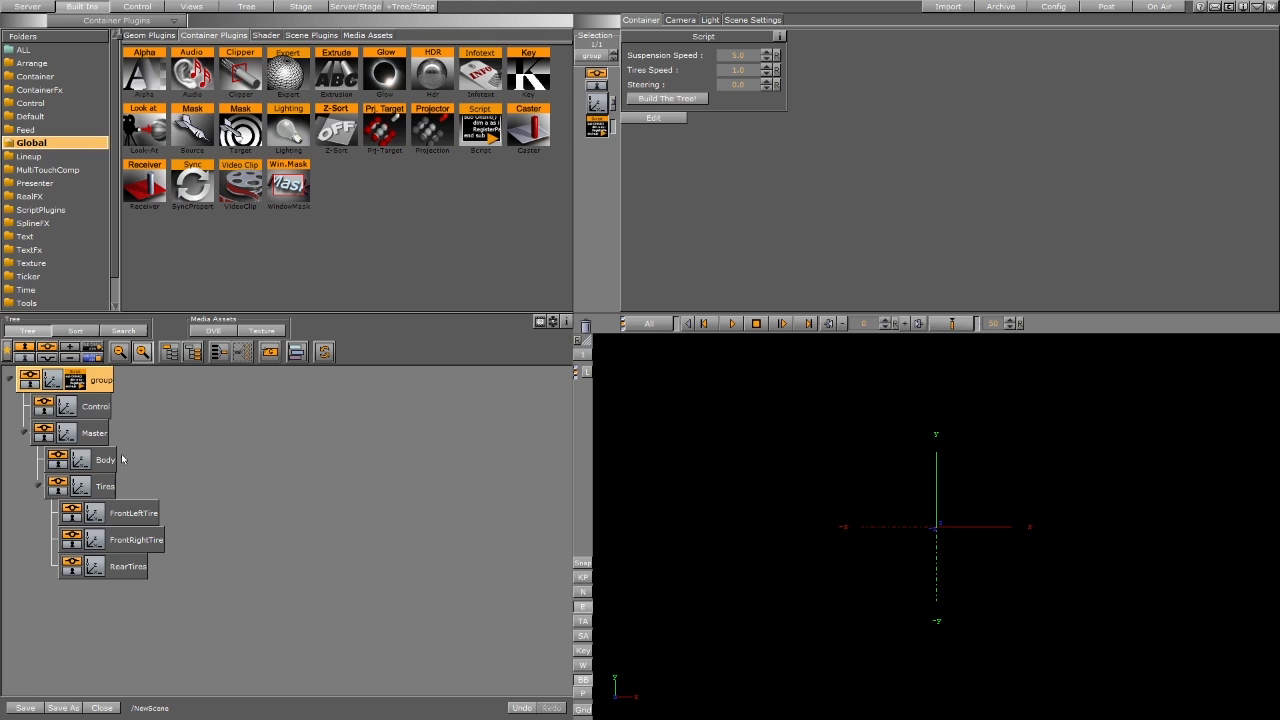
mouse_move(270, 430)
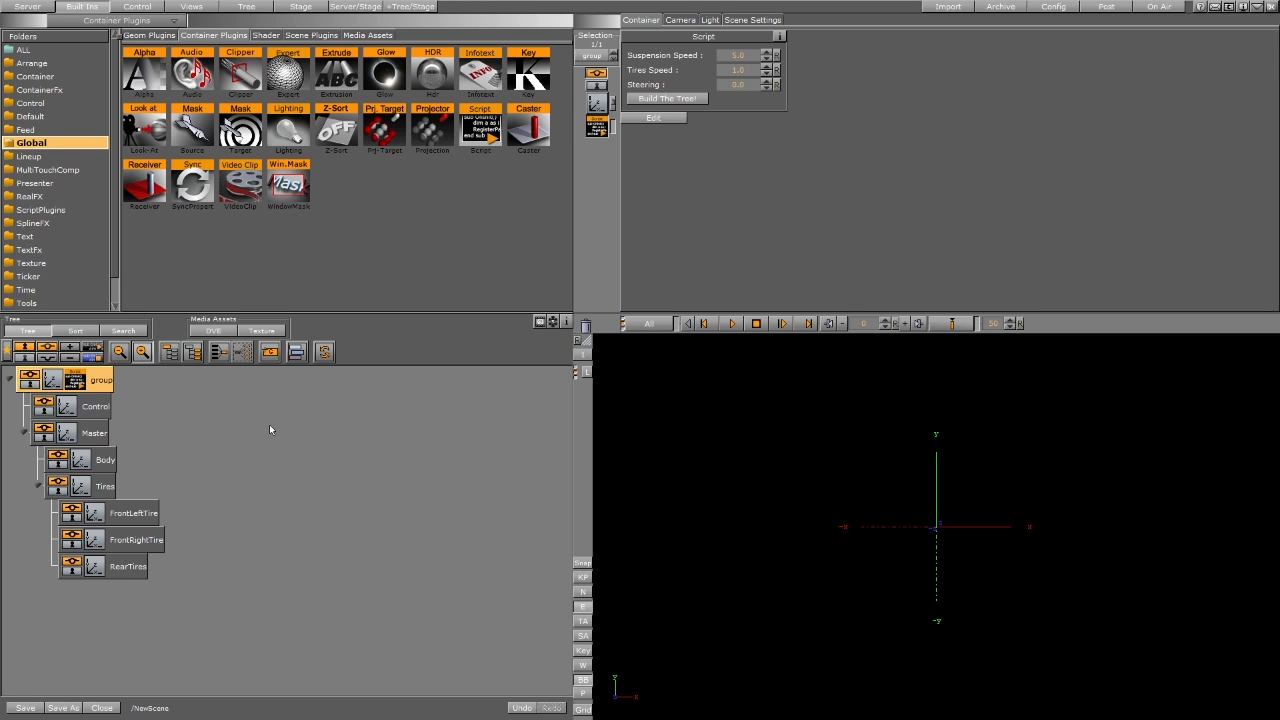
mouse_move(158, 503)
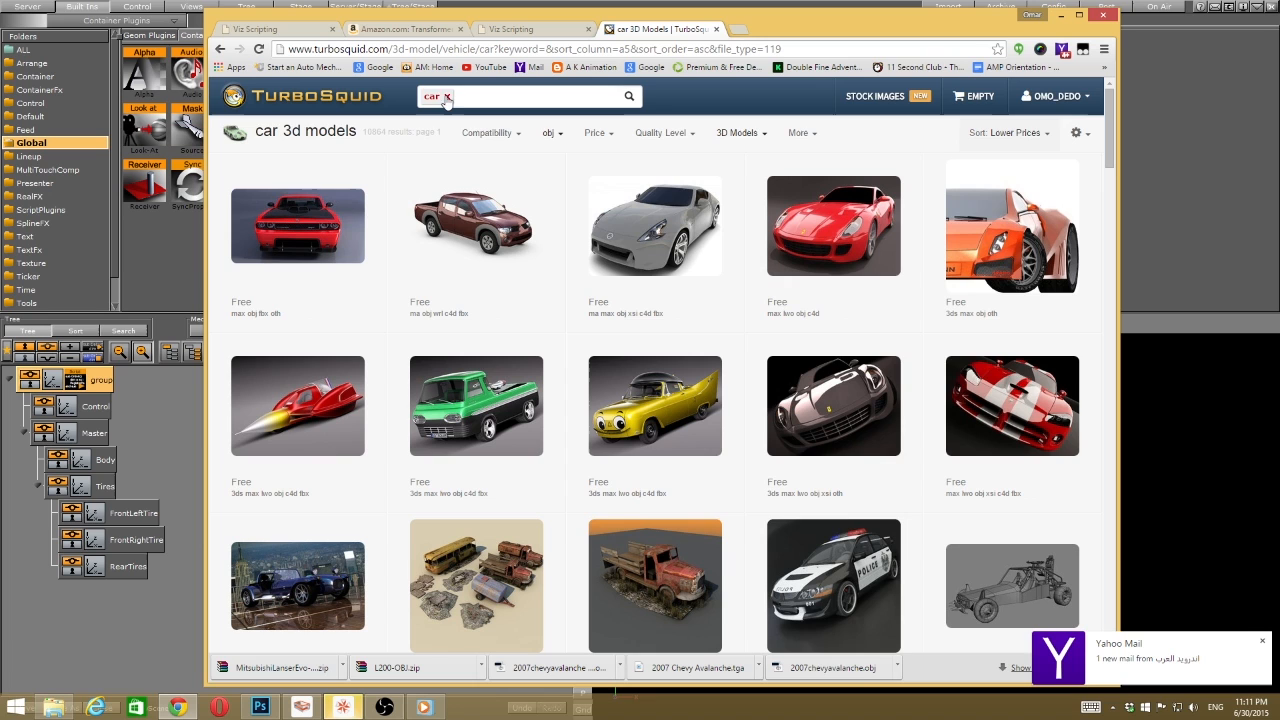
mouse_move(895, 235)
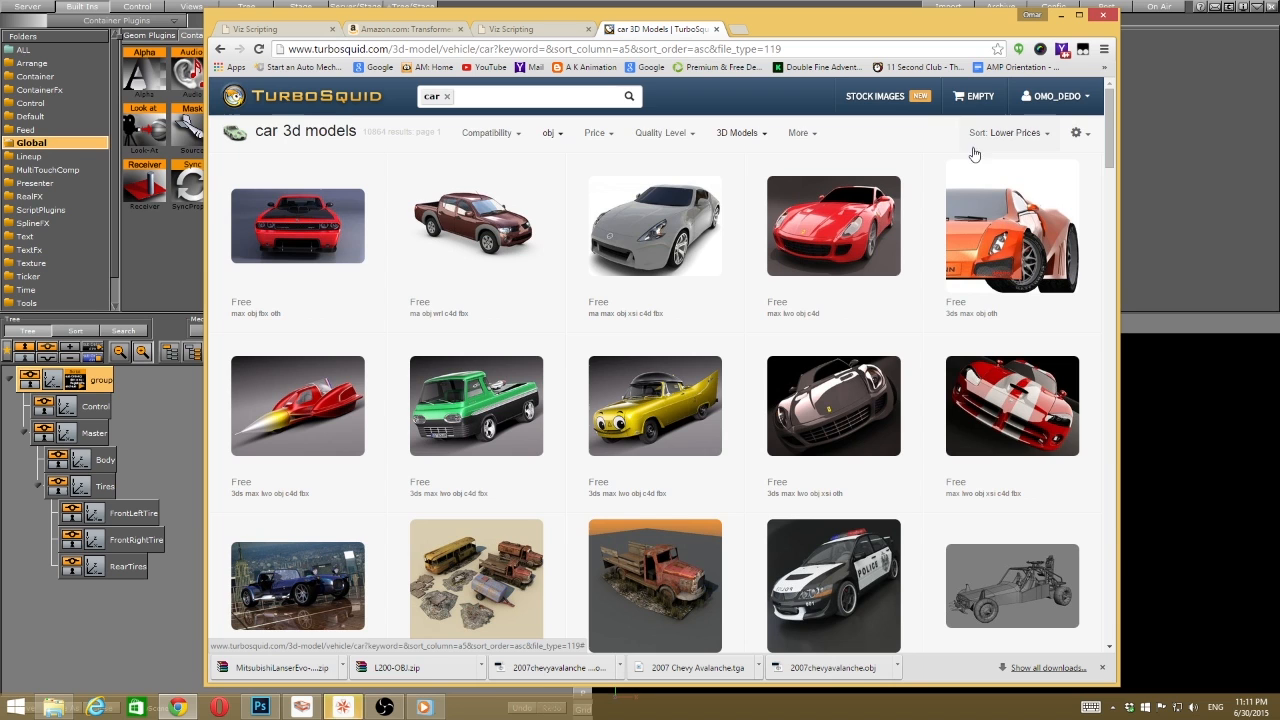
Scroll through TurboSquid's free car models sorted by lowest price.
scroll(down, 3)
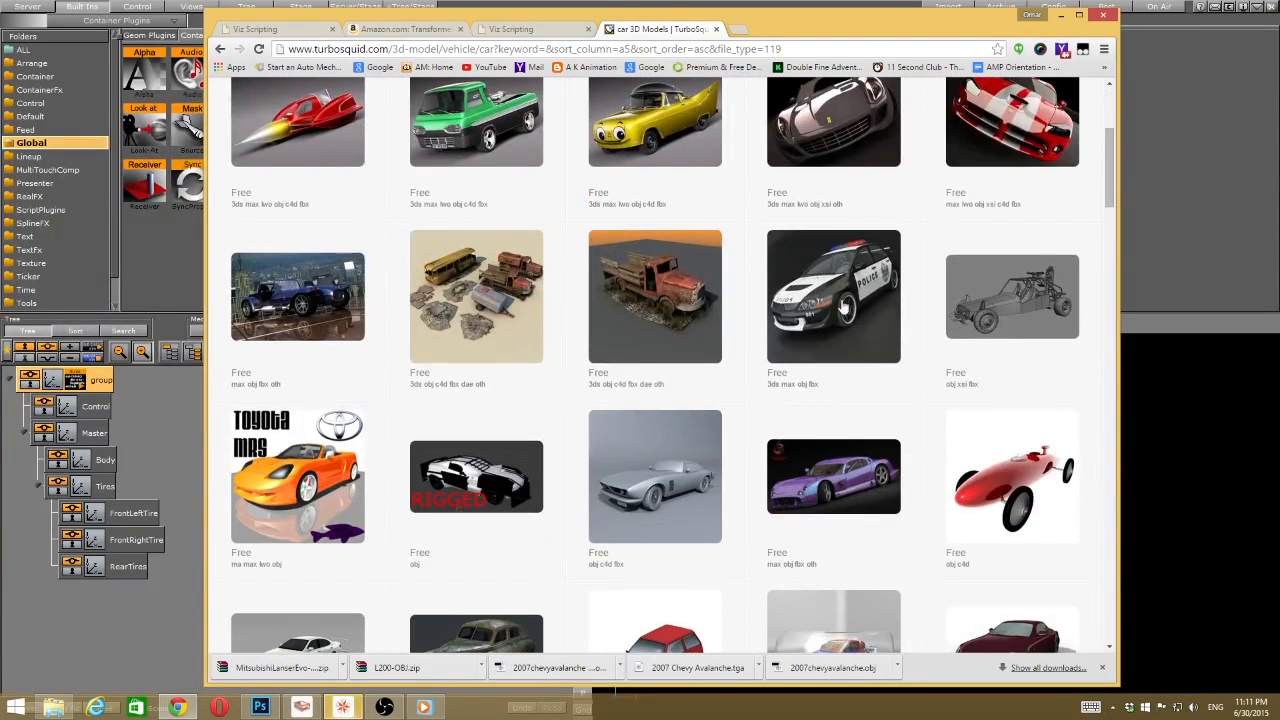
mouse_move(925, 333)
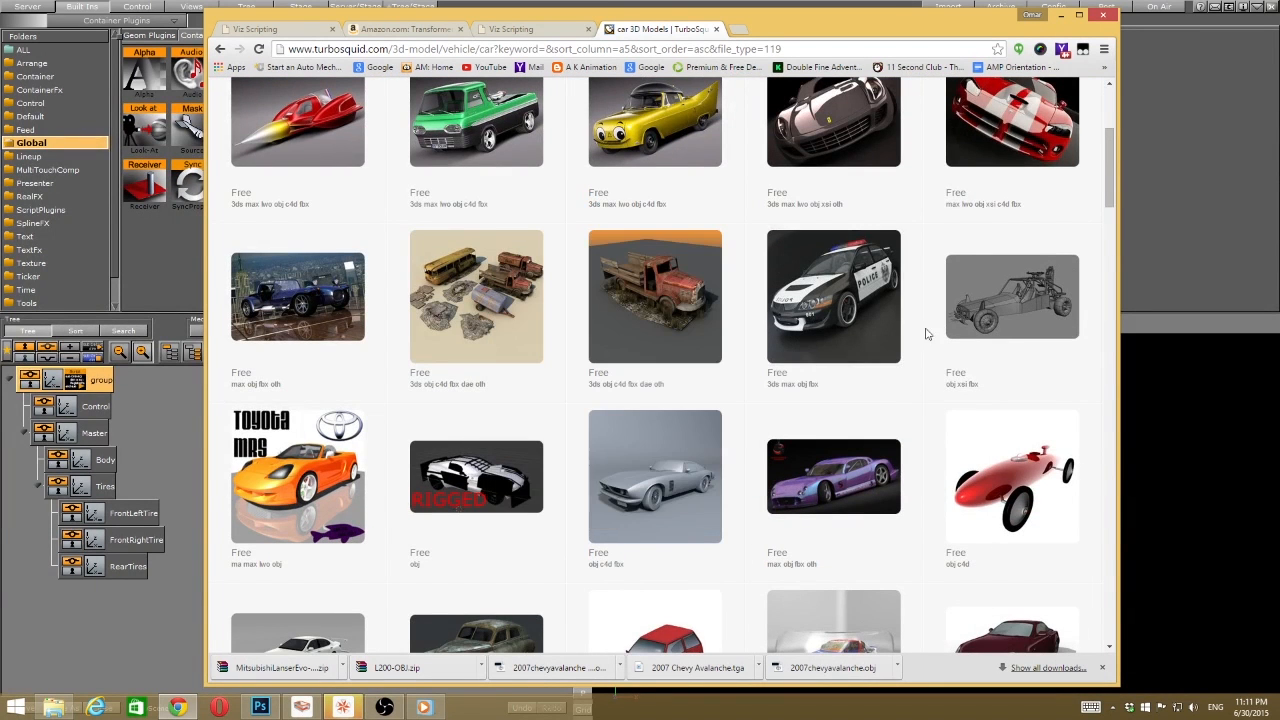
mouse_move(1134, 224)
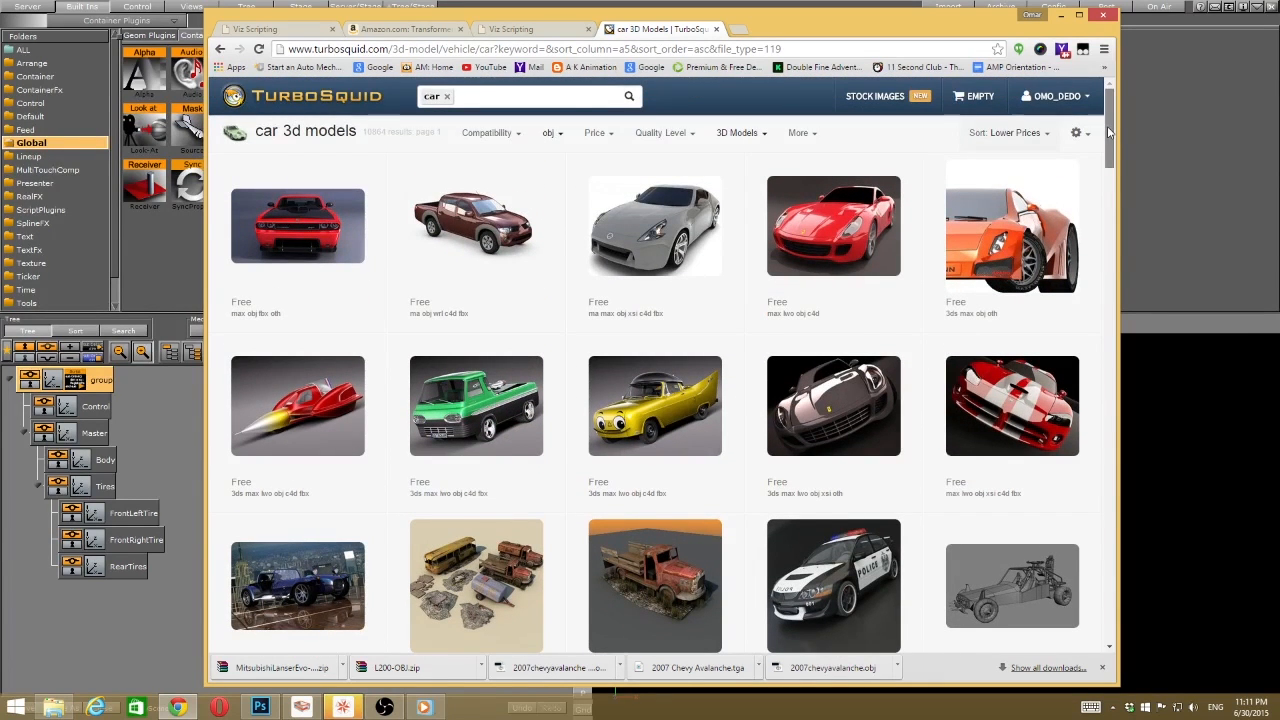
scroll(down, 3)
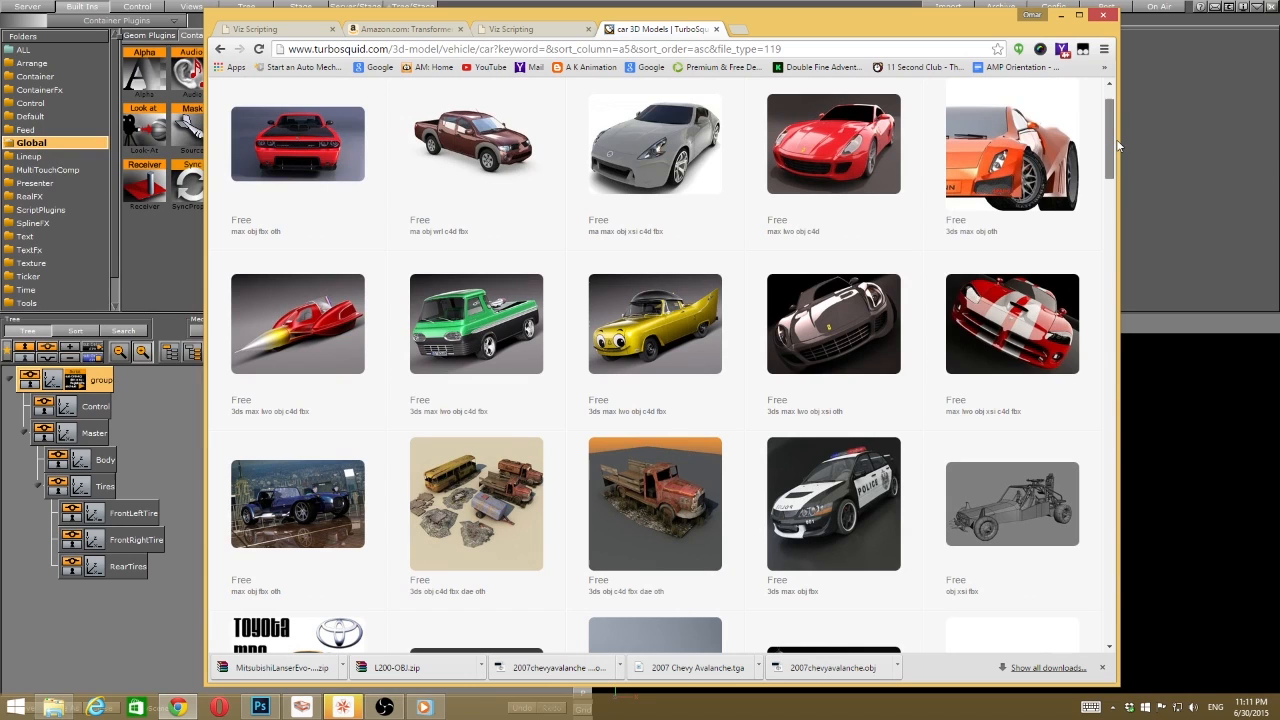
mouse_move(1115, 143)
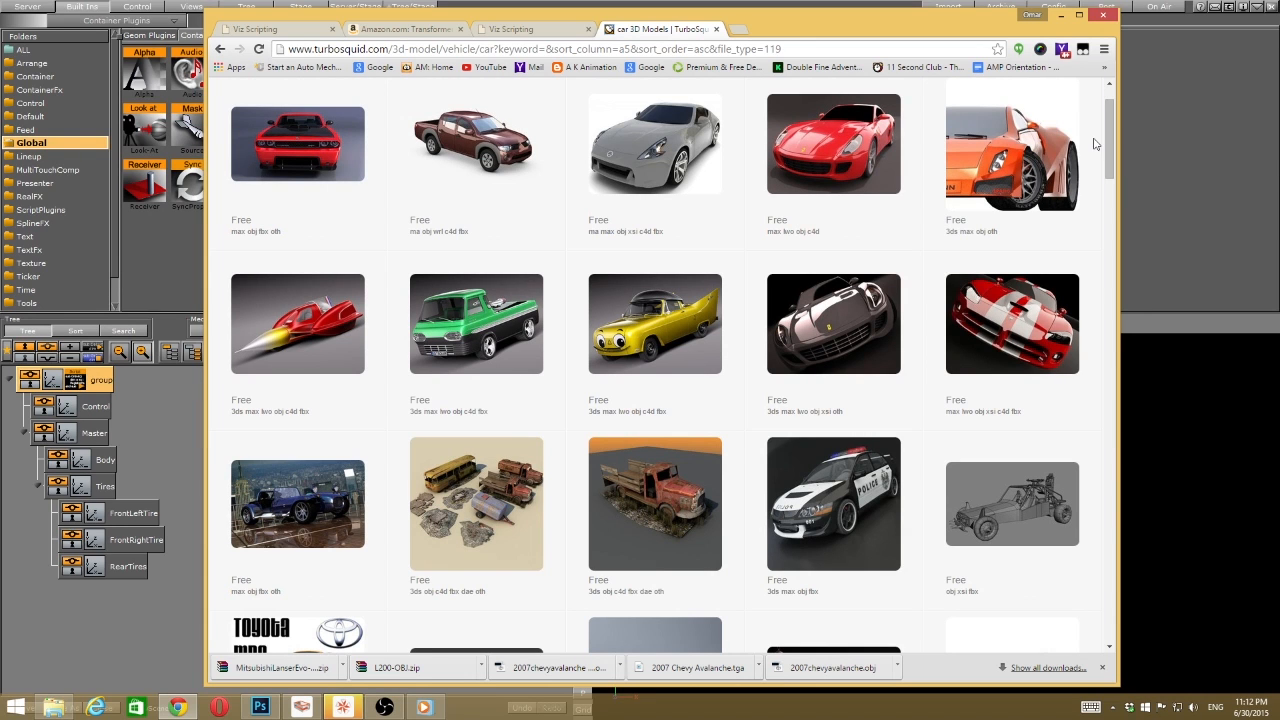
mouse_move(850, 427)
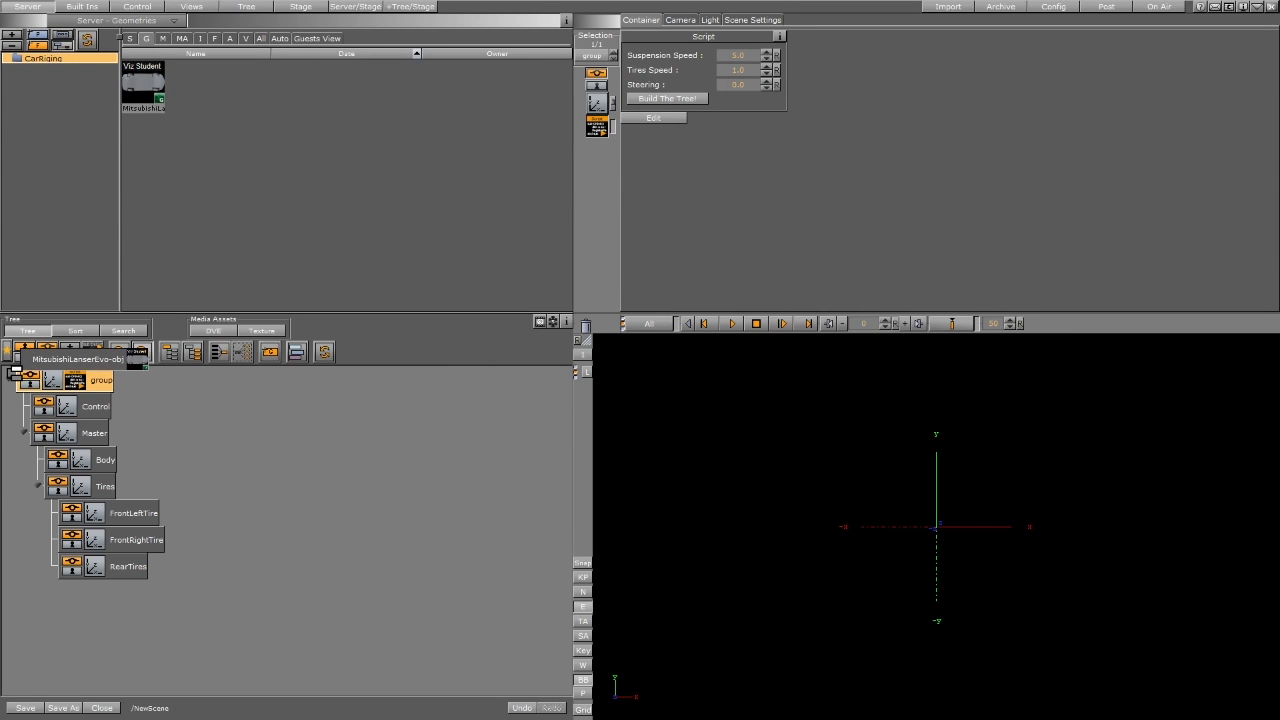
Import the Mitsubishi Lancer Evo and regroup its body and wheels under Body and tire containers.
click(666, 98)
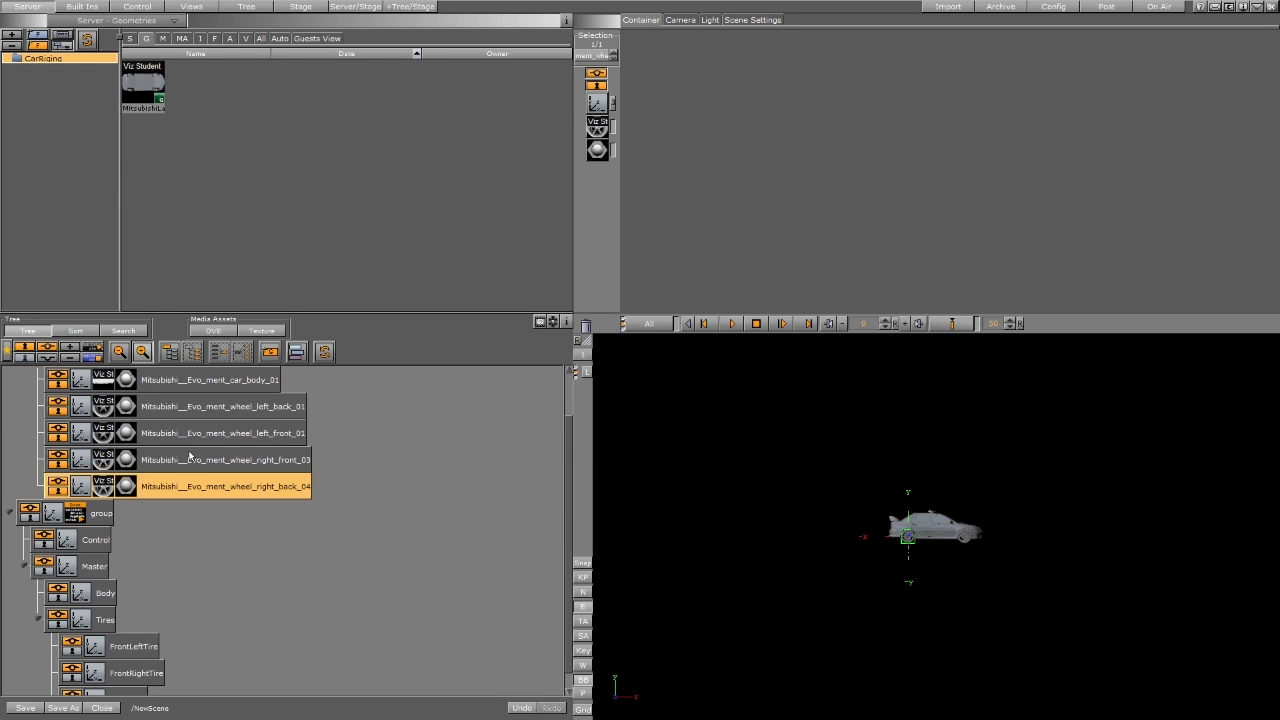
click(210, 379)
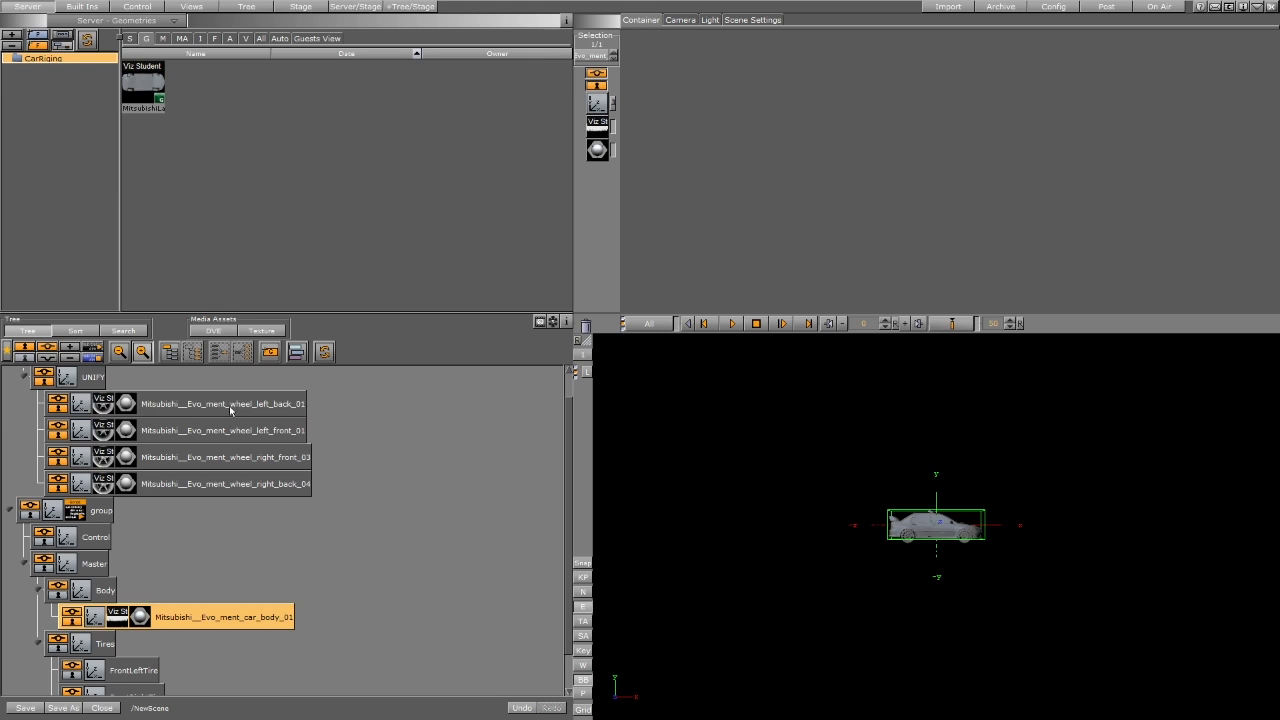
click(220, 404)
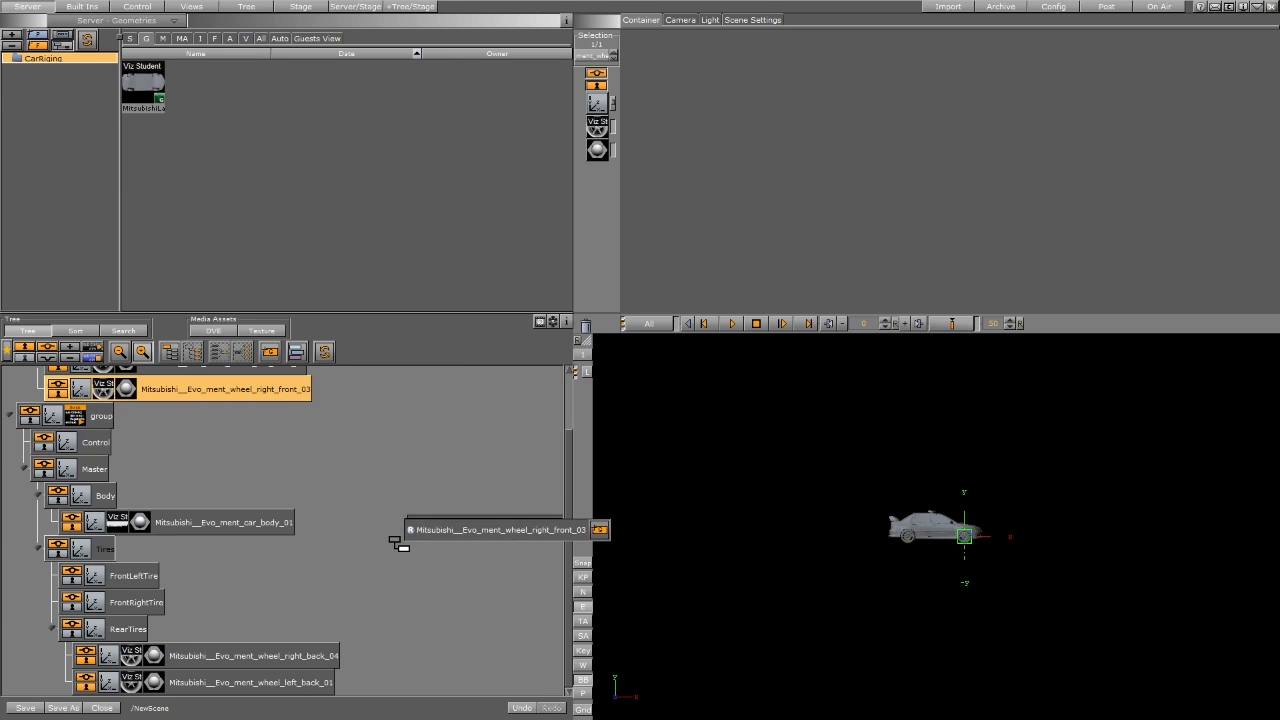
drag(500, 529, 415, 421)
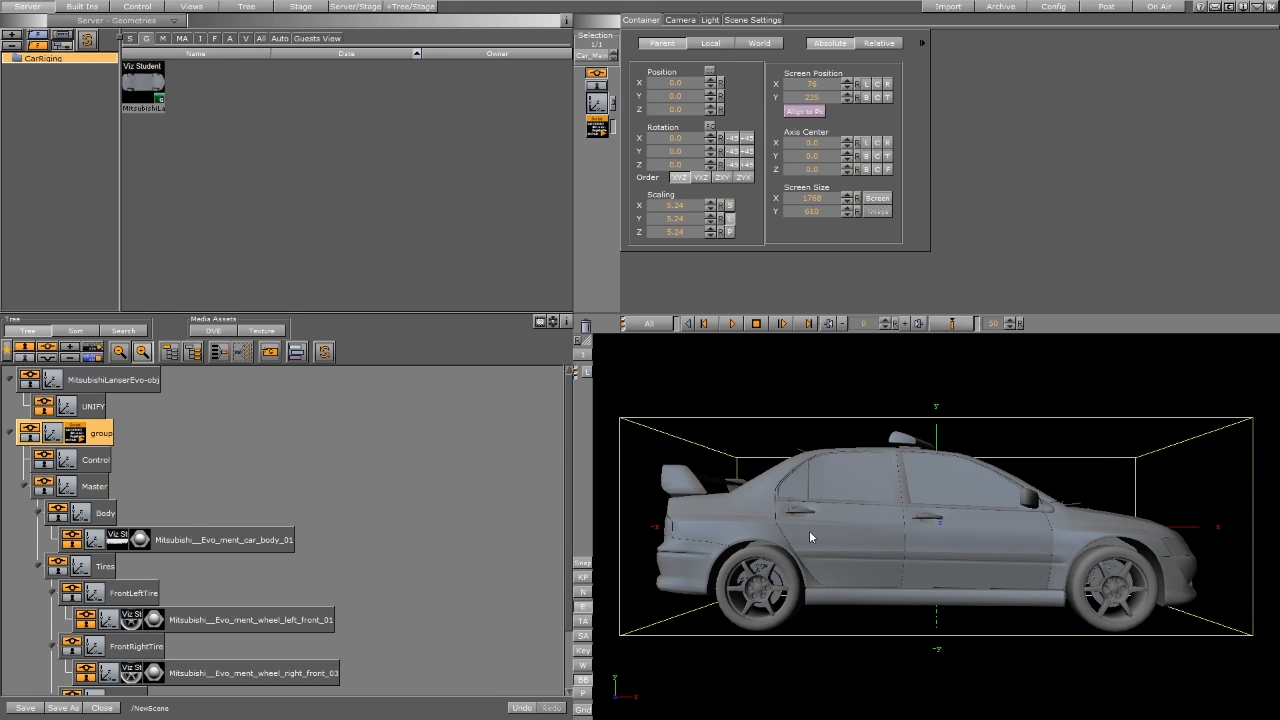
mouse_move(1059, 624)
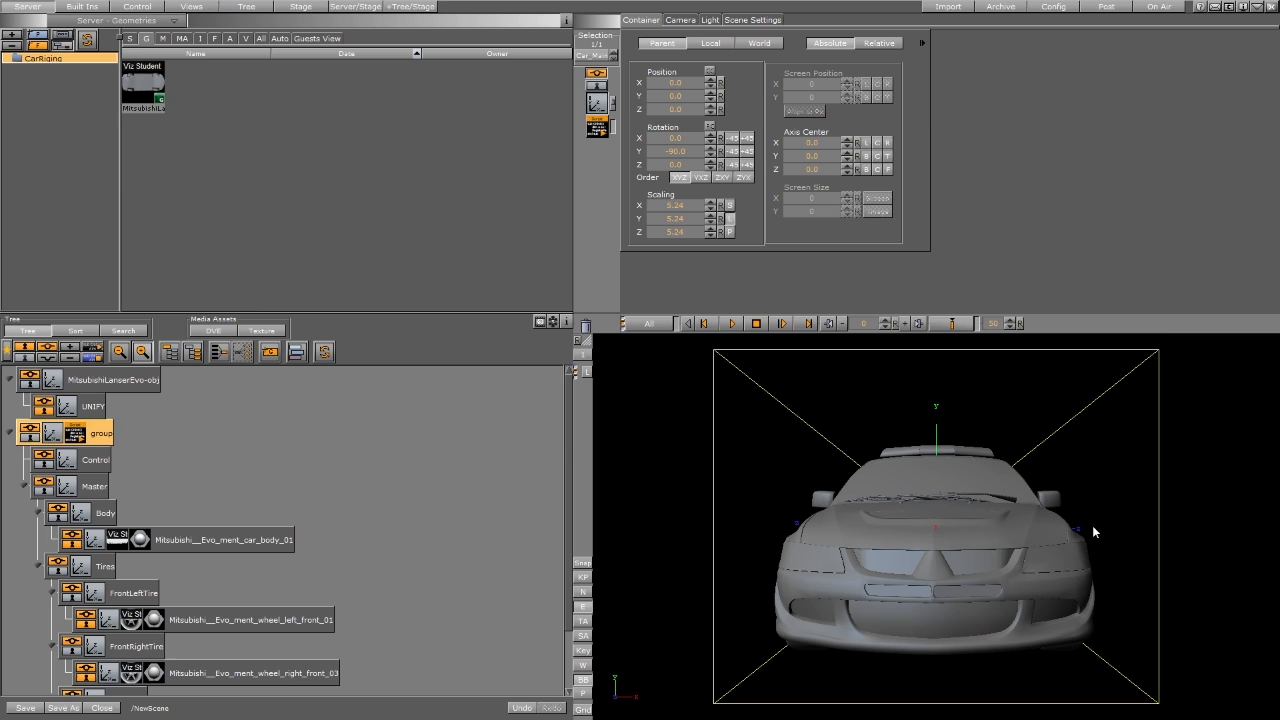
mouse_move(997, 389)
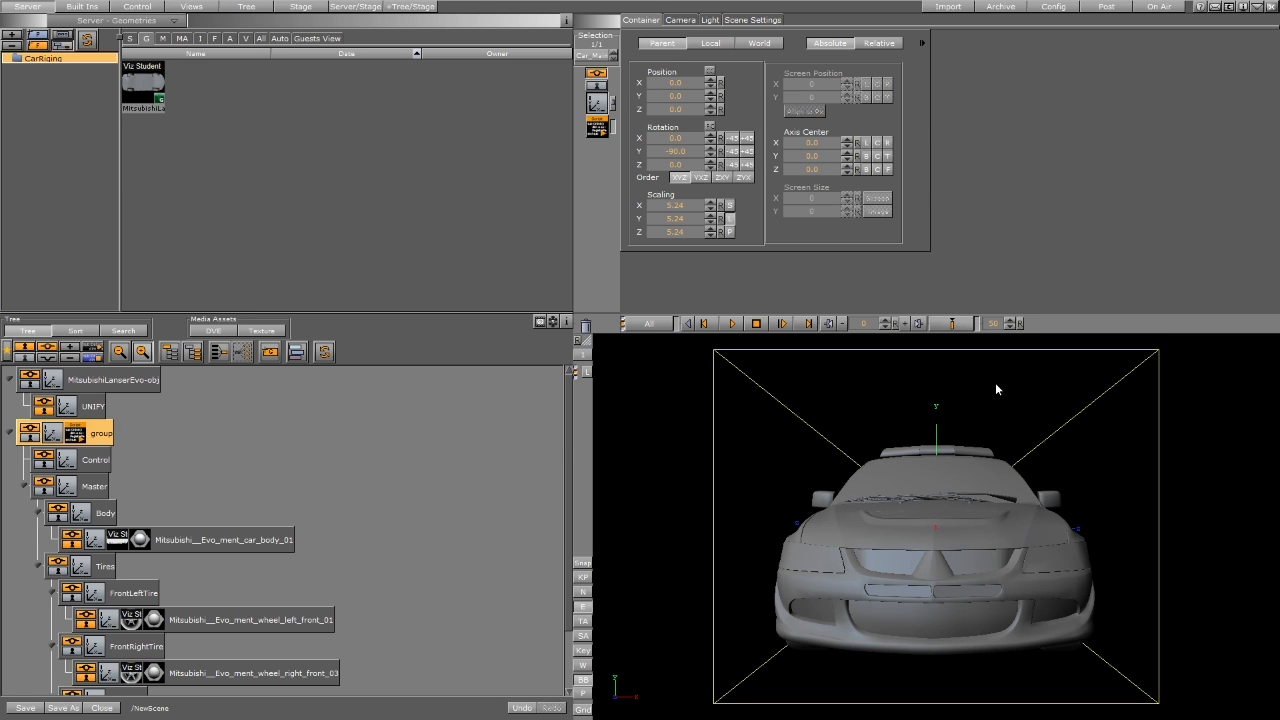
mouse_move(730, 151)
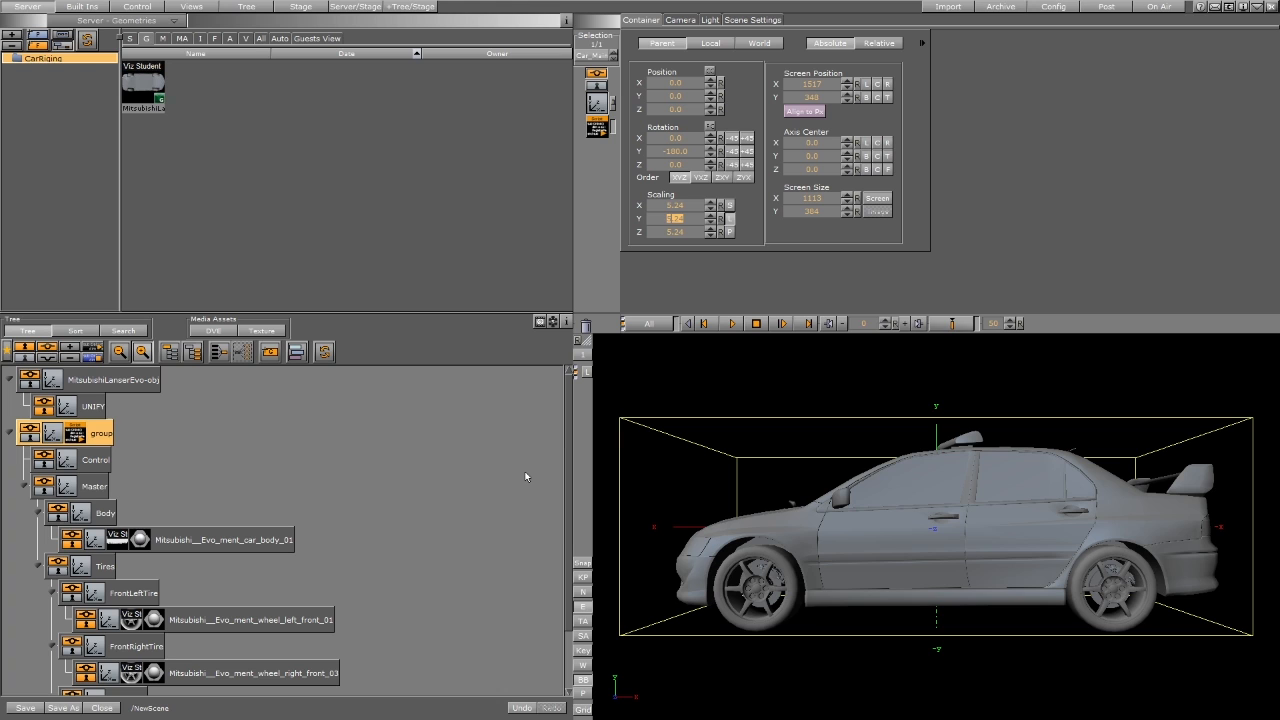
mouse_move(283, 472)
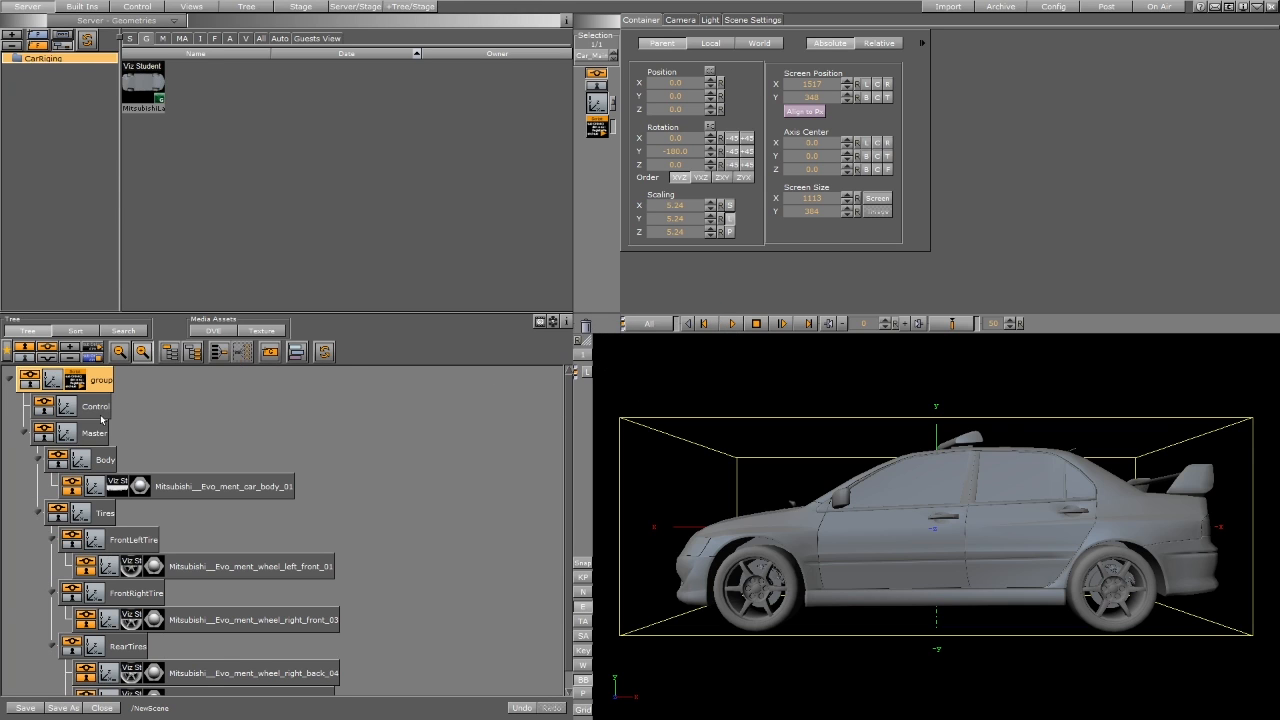
mouse_move(302, 610)
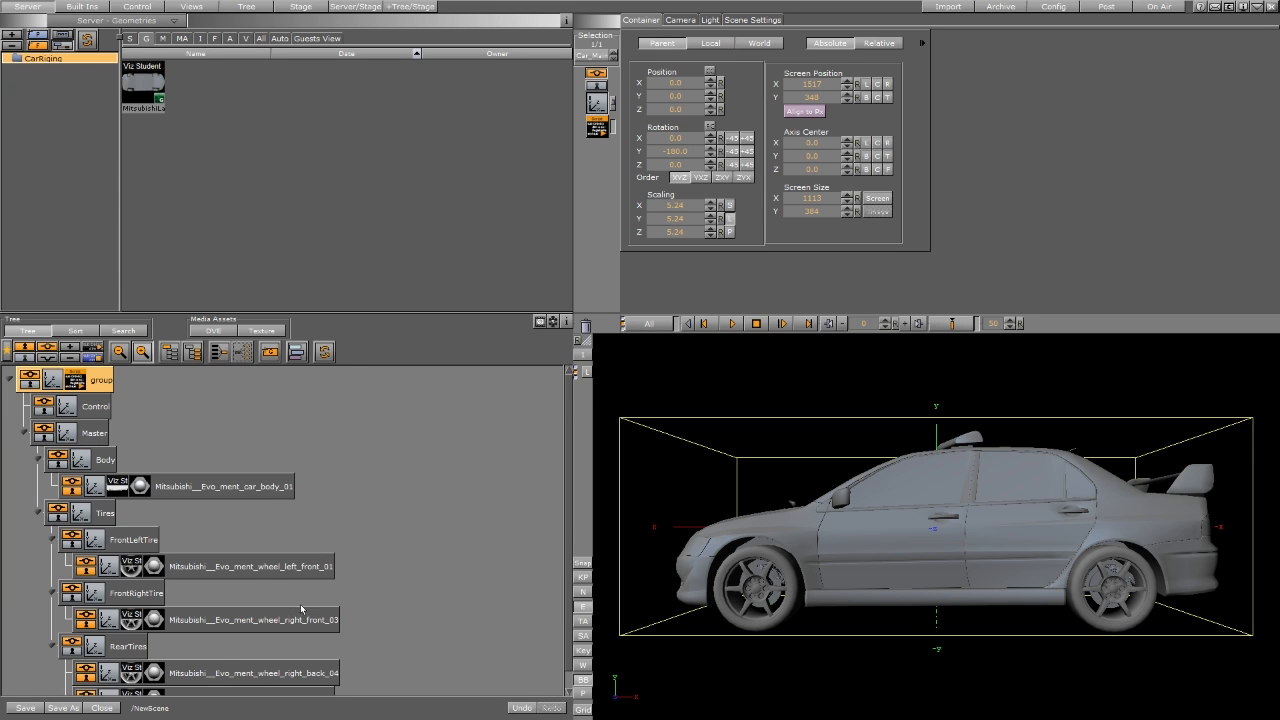
Center the RearTires pivot on its wheels, then select FrontRightTire for centering.
click(128, 629)
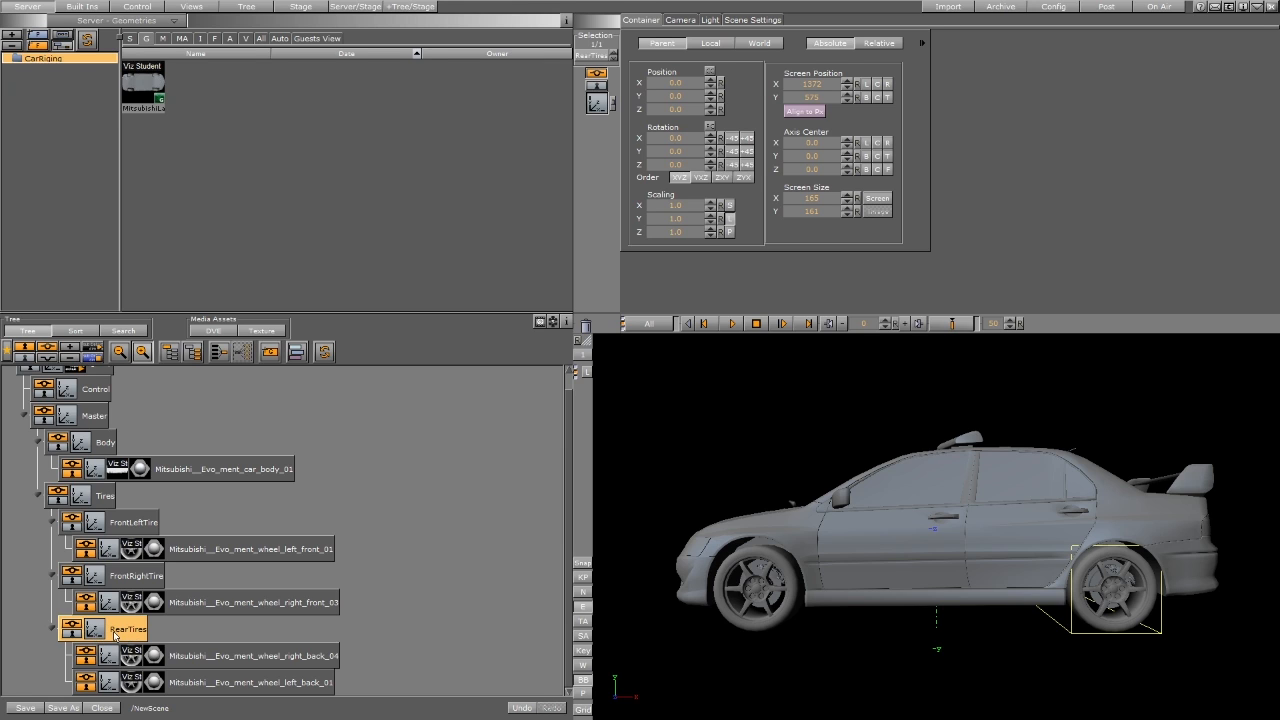
mouse_move(878, 155)
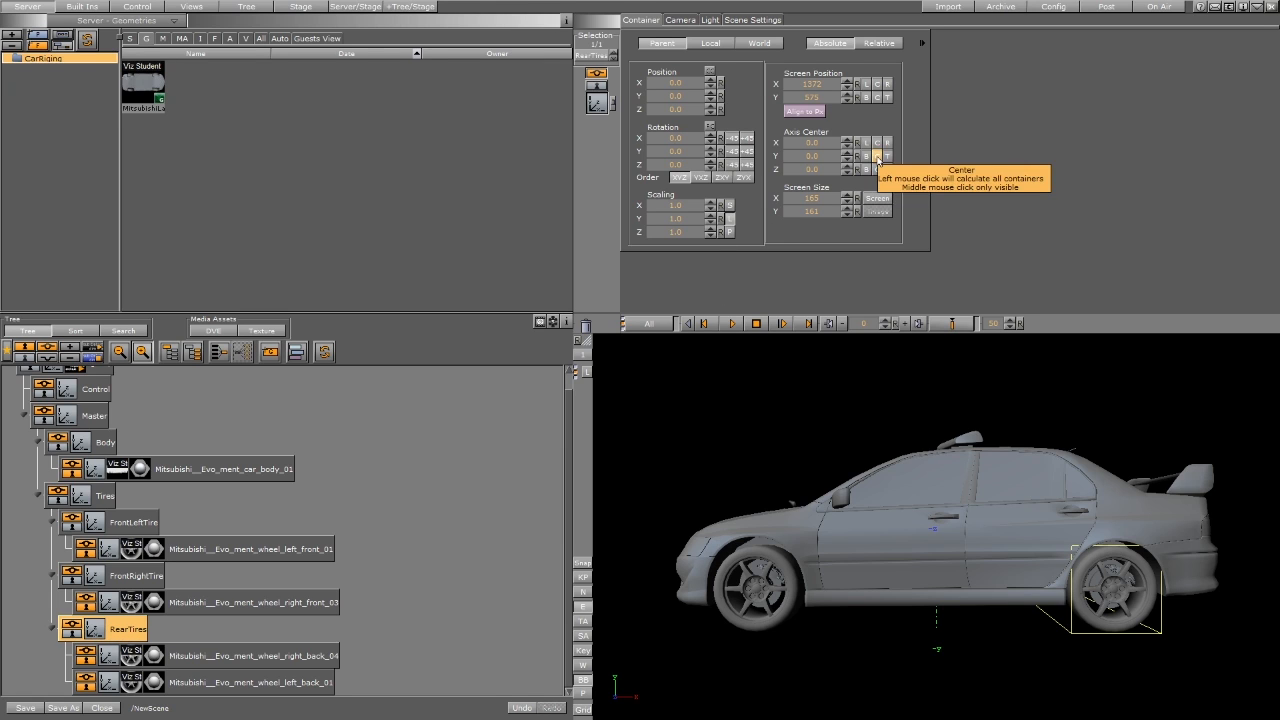
click(878, 155)
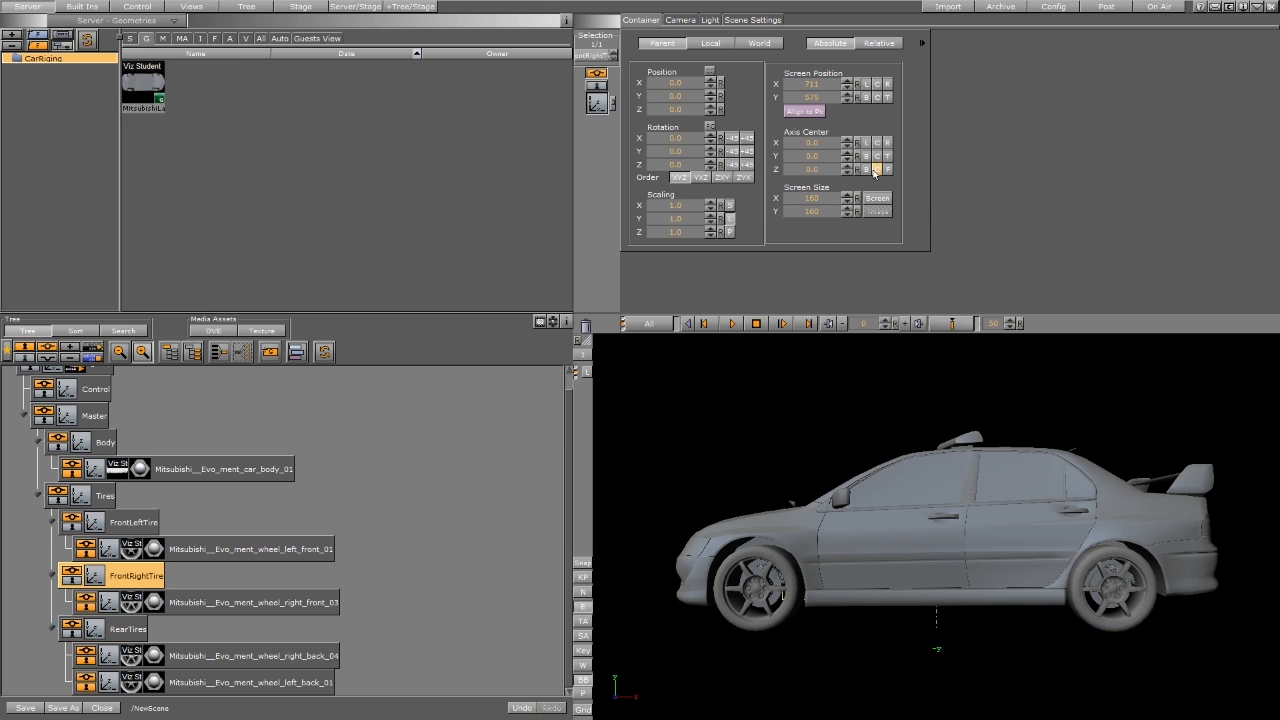
click(132, 521)
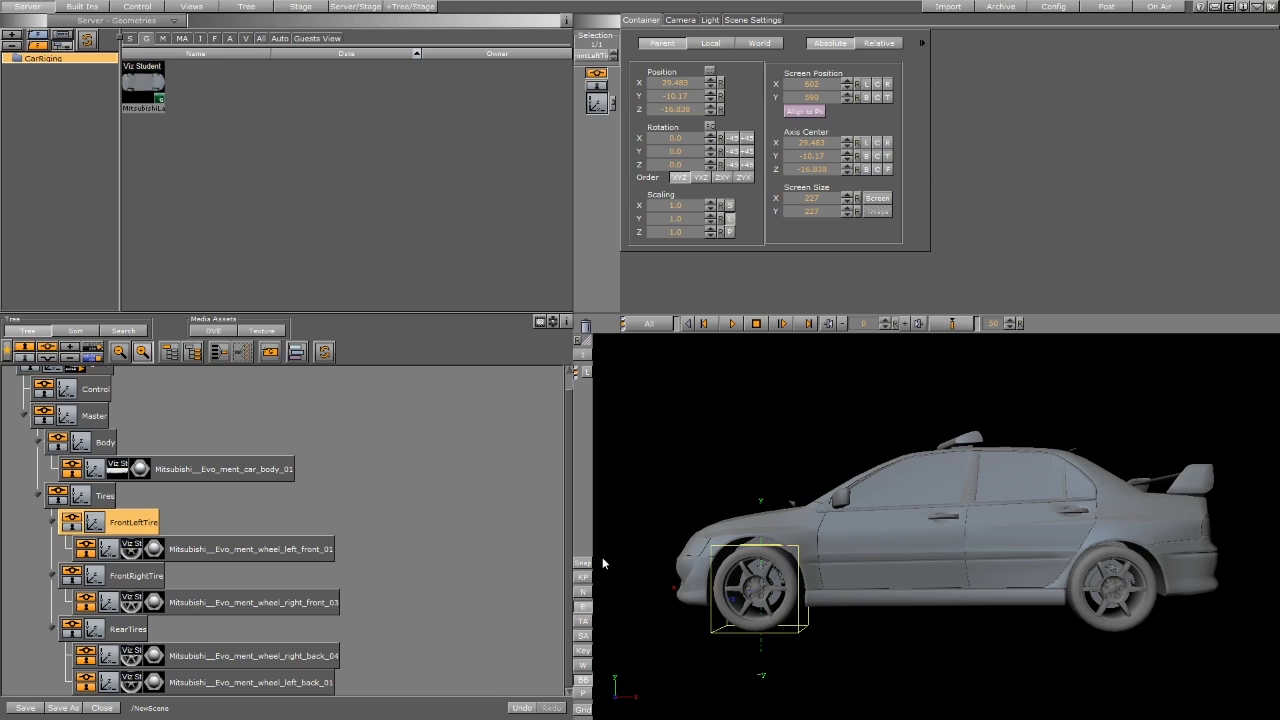
mouse_move(173, 428)
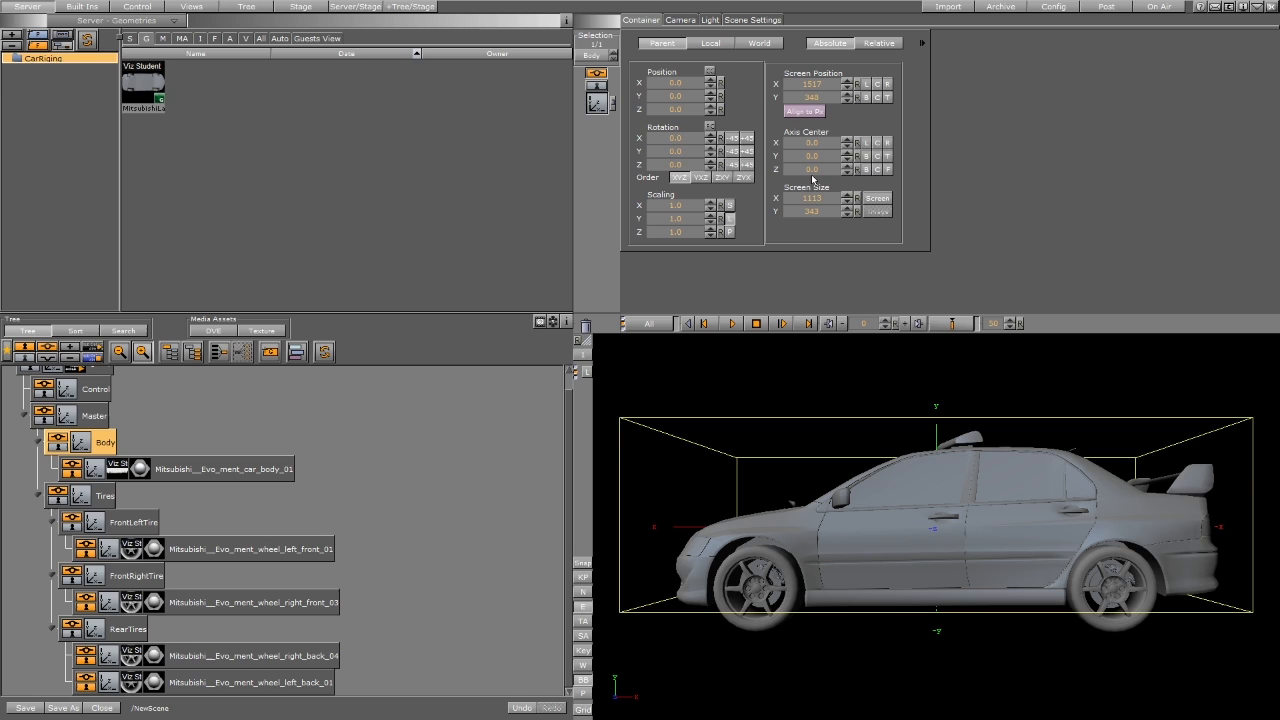
mouse_move(905, 512)
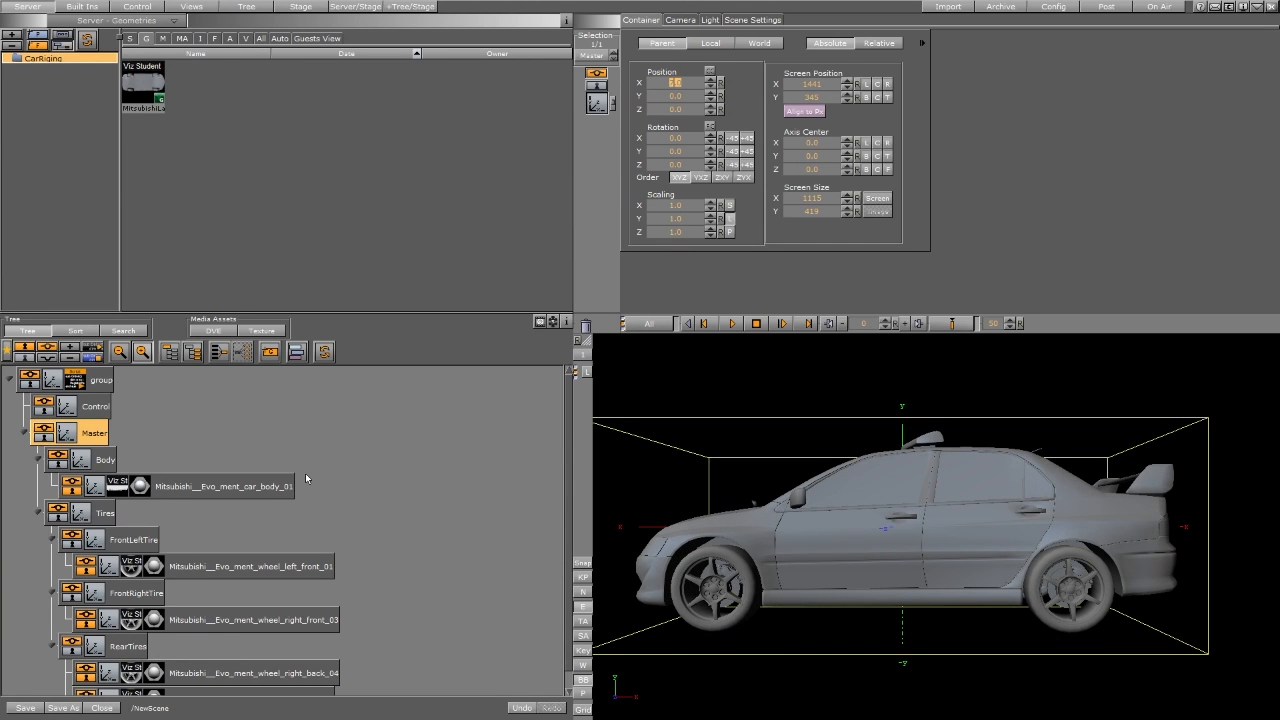
mouse_move(180, 463)
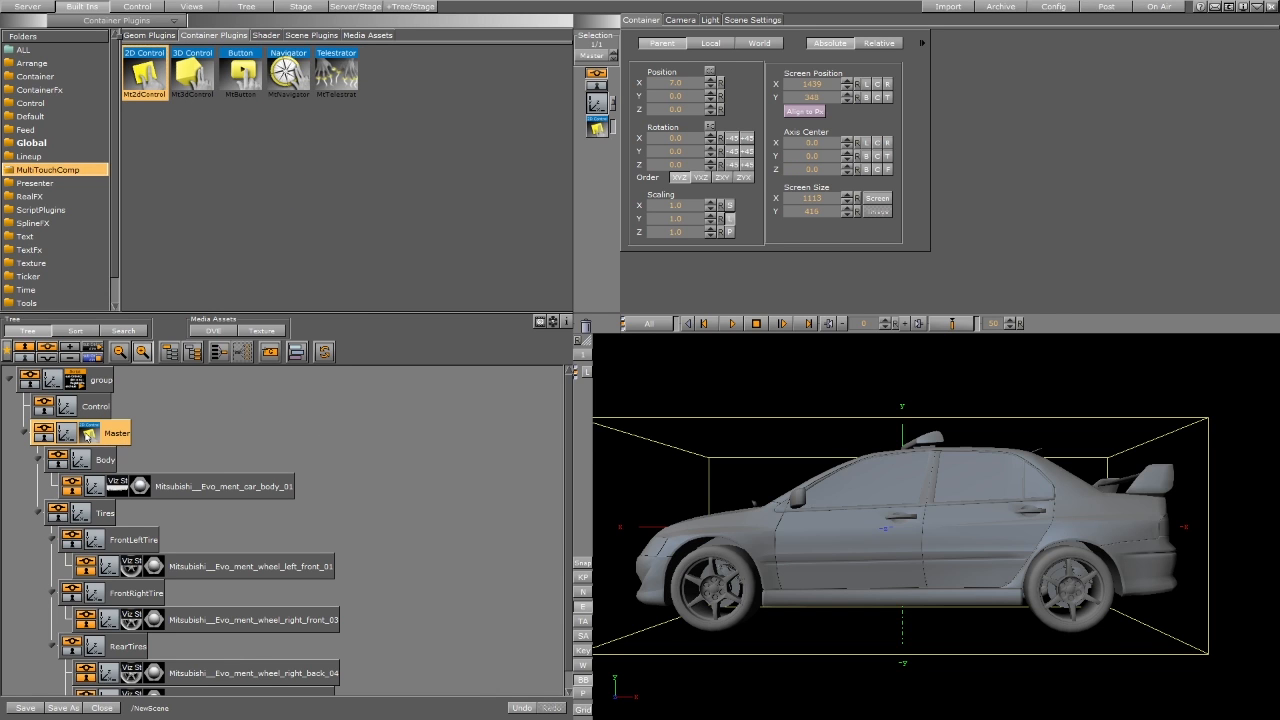
Lock rotation in Master's Mt2dControl plugin and drag the car to test.
click(598, 127)
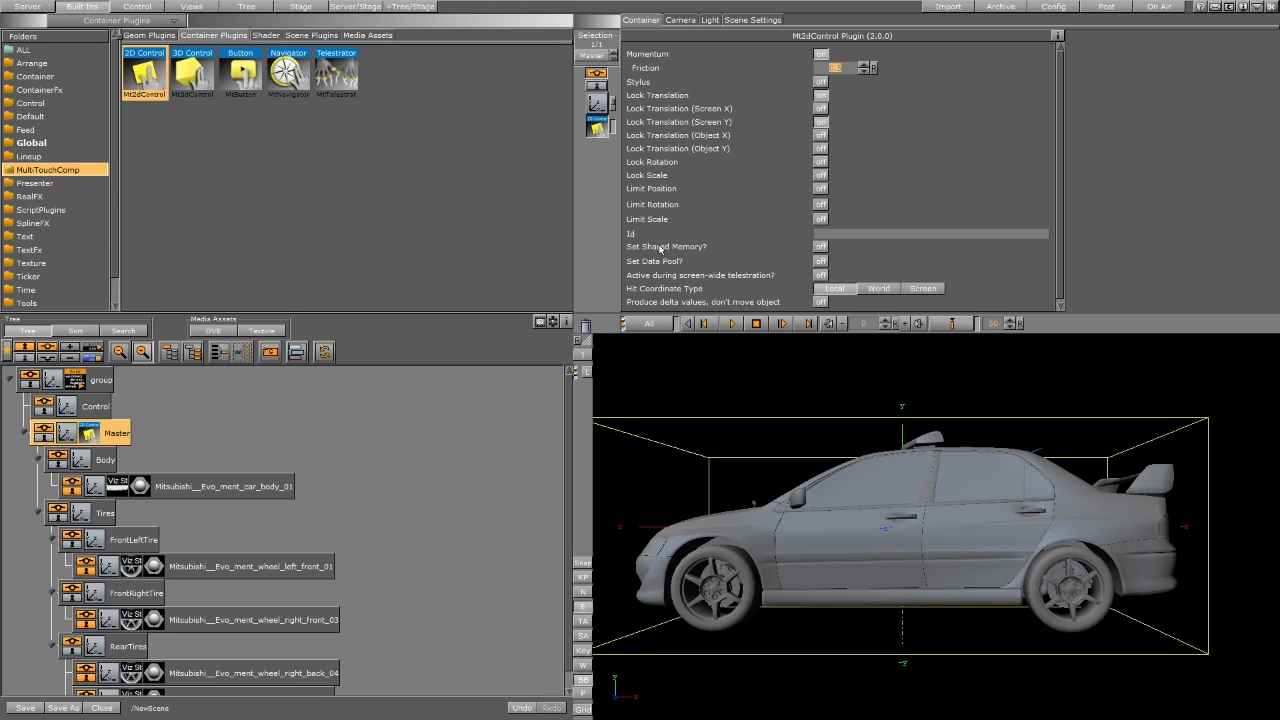
mouse_move(790, 183)
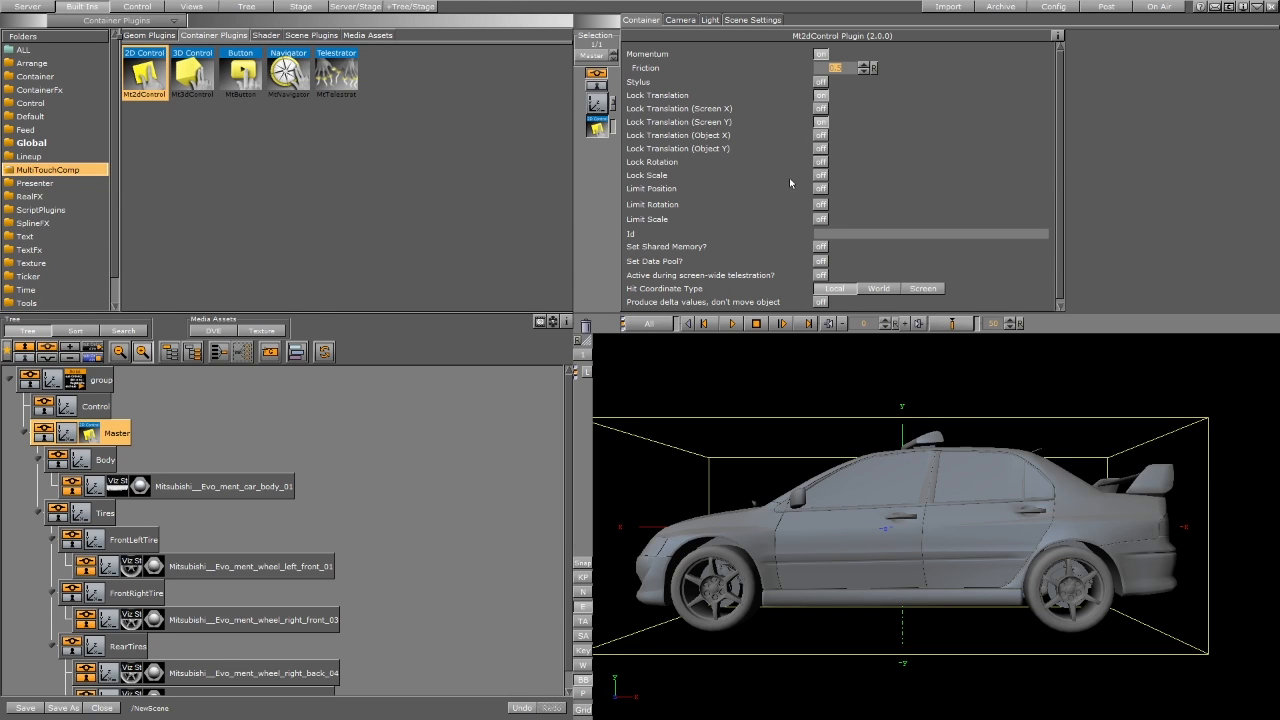
click(820, 162)
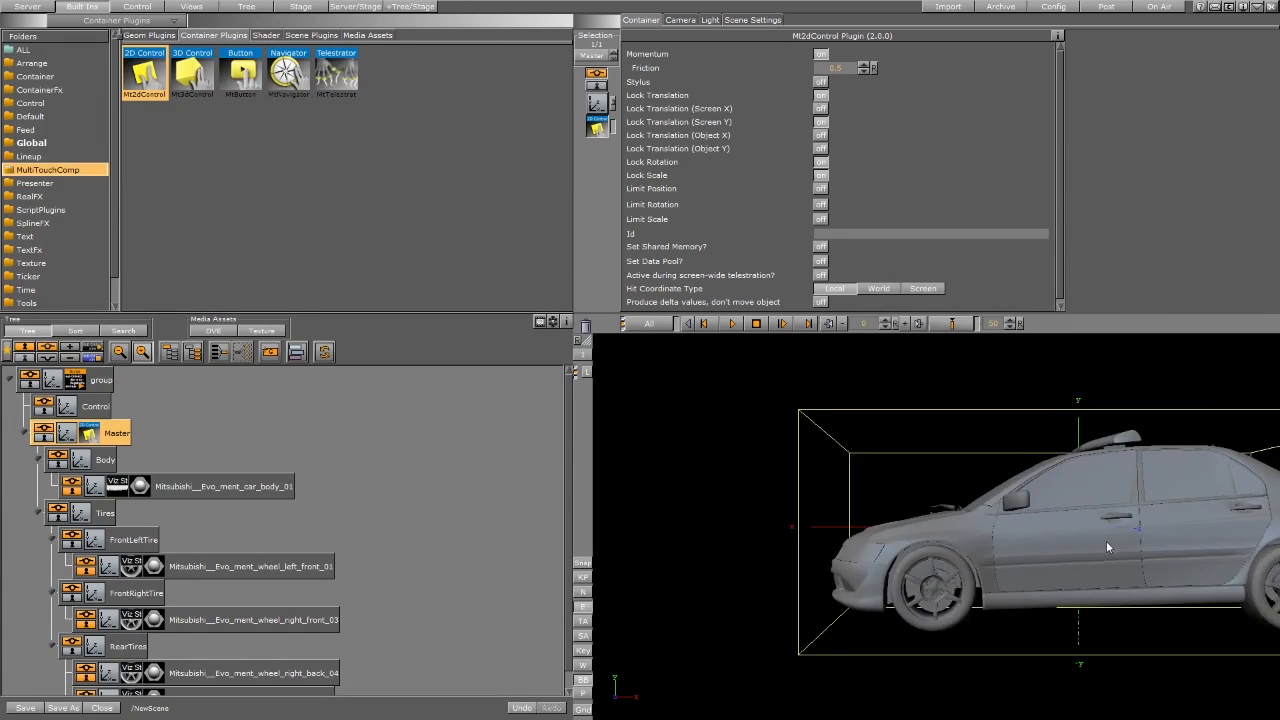
drag(1108, 547, 940, 553)
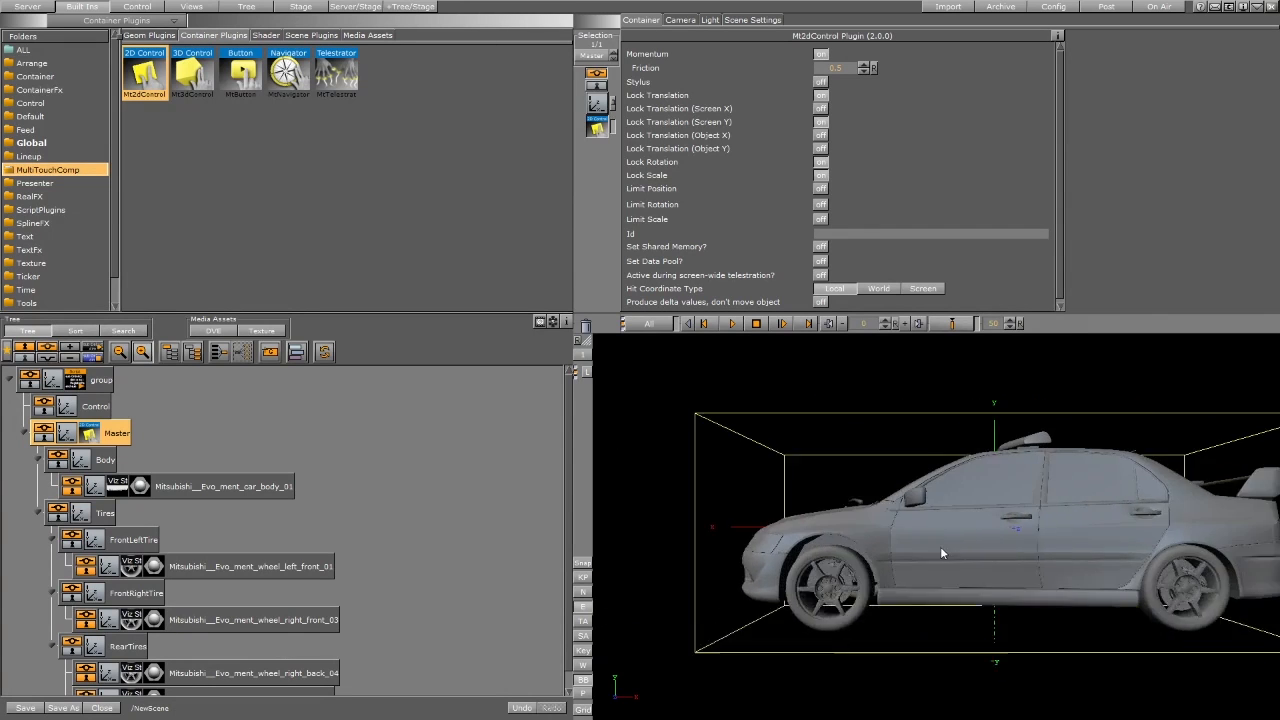